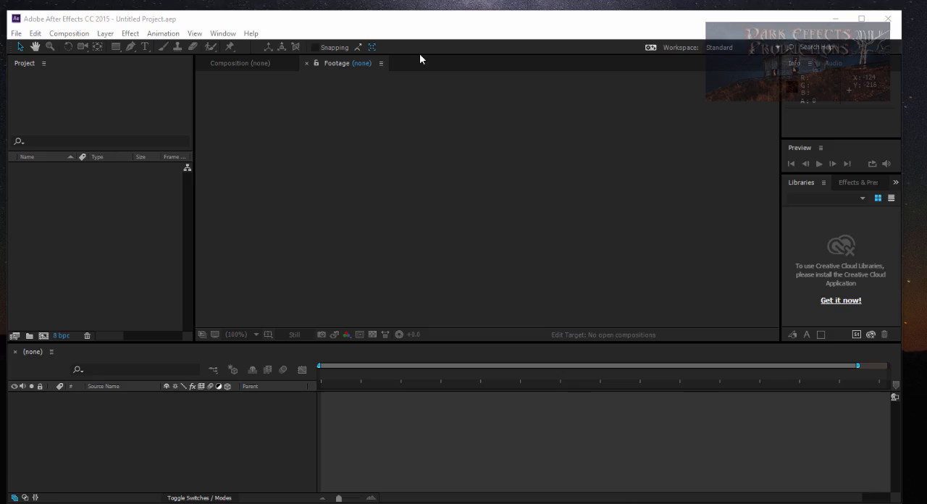
pyautogui.moveTo(627, 84)
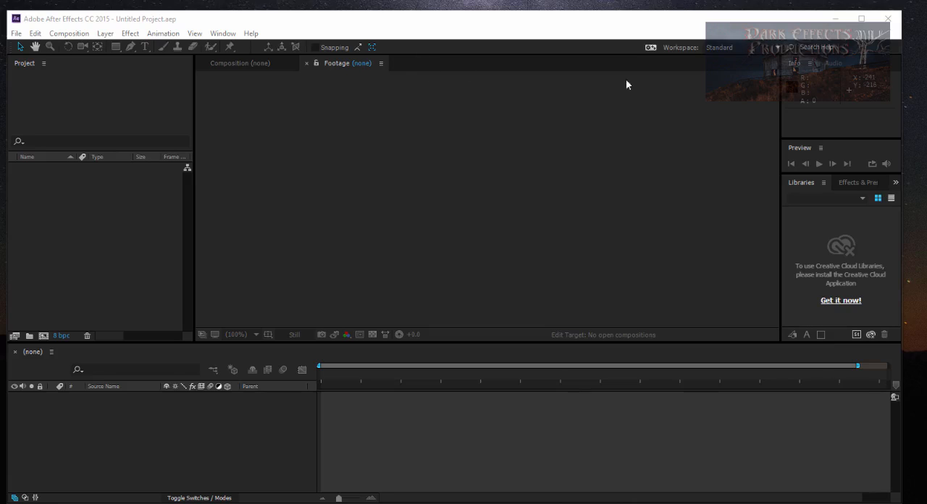
pyautogui.moveTo(469, 87)
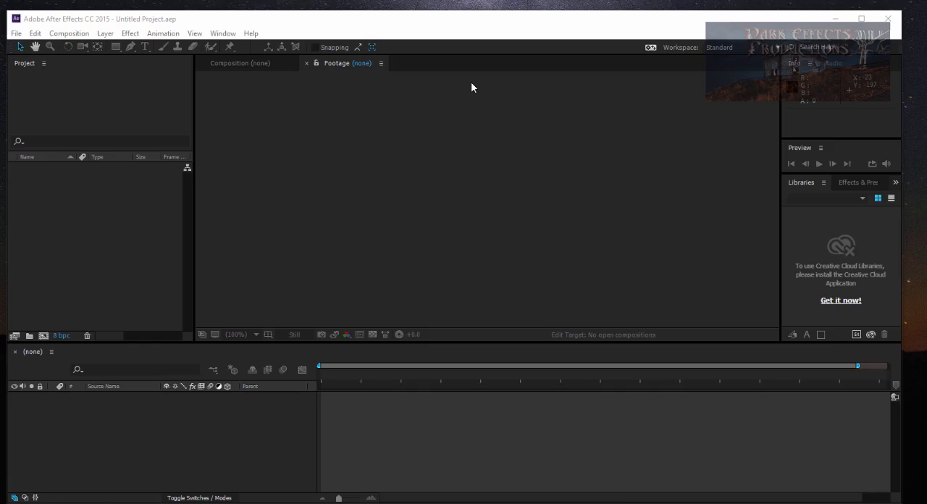
pyautogui.moveTo(301, 110)
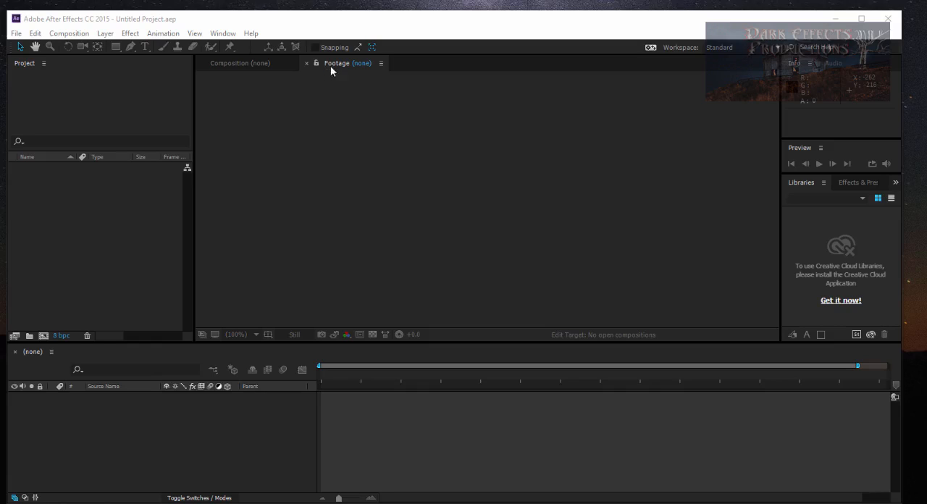
# Step: Undock the Footage panel into a floating window and carry it back over the Composition area
pyautogui.click(336, 64)
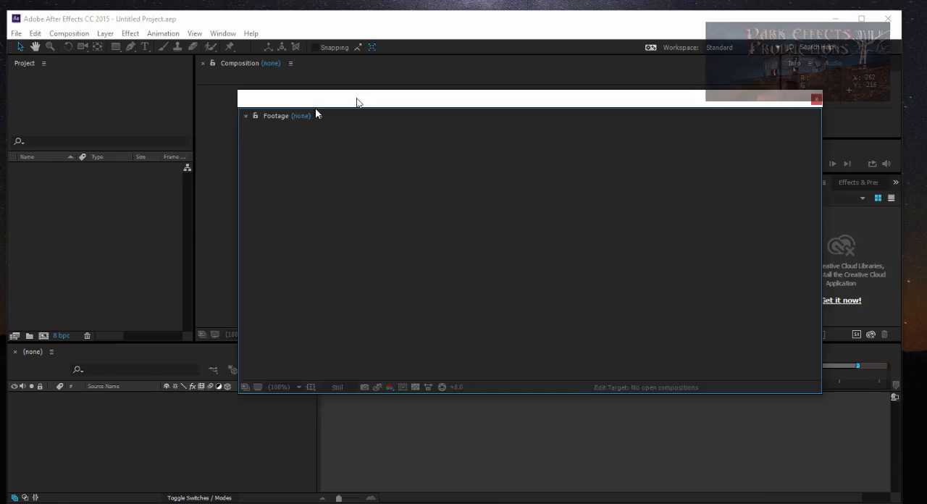
pyautogui.moveTo(356, 99); pyautogui.dragTo(431, 88)
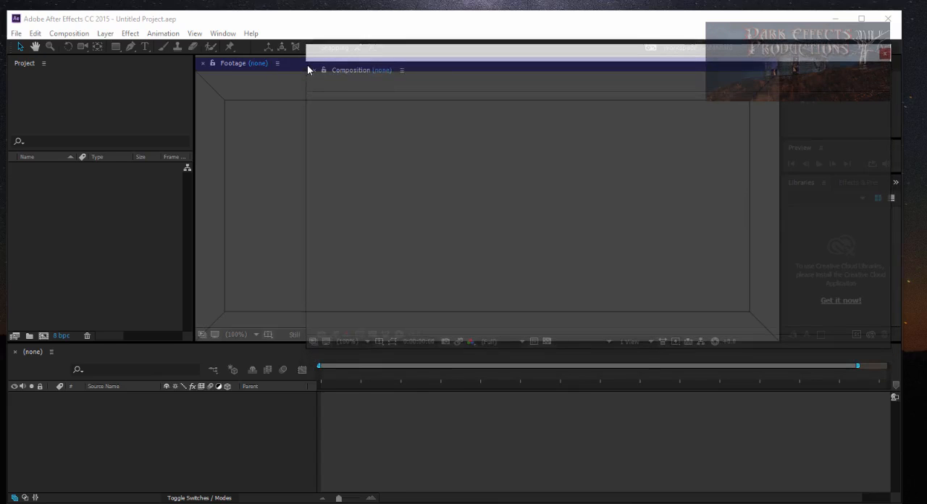
# Step: Re-dock the Footage panel in the Composition panel's tab group and bring it to the front
pyautogui.click(350, 70)
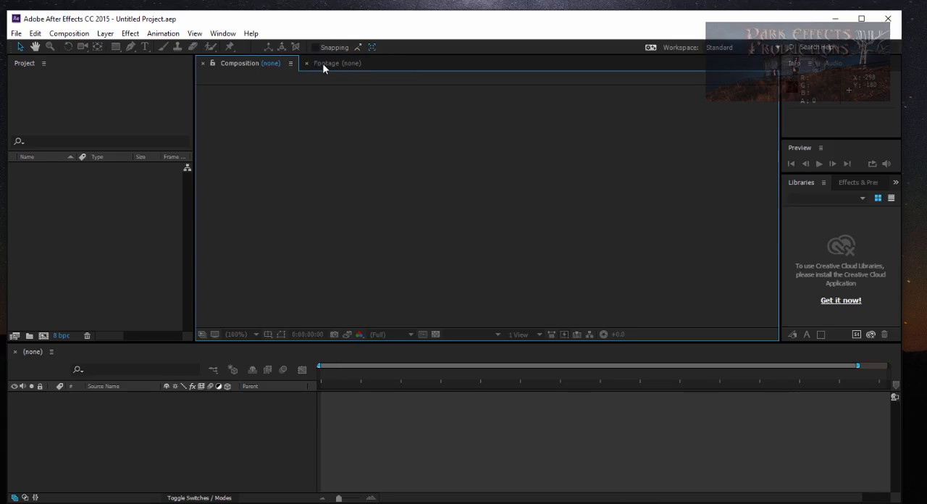
pyautogui.click(336, 63)
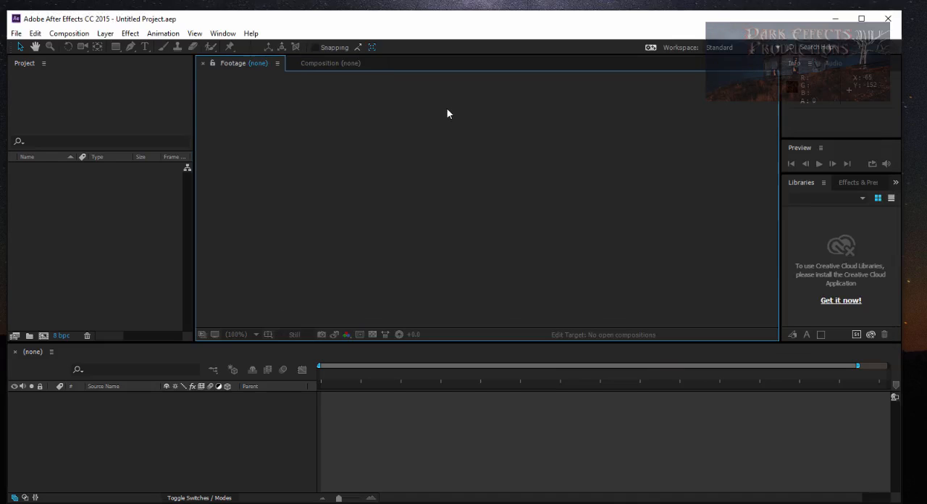
pyautogui.moveTo(750, 194)
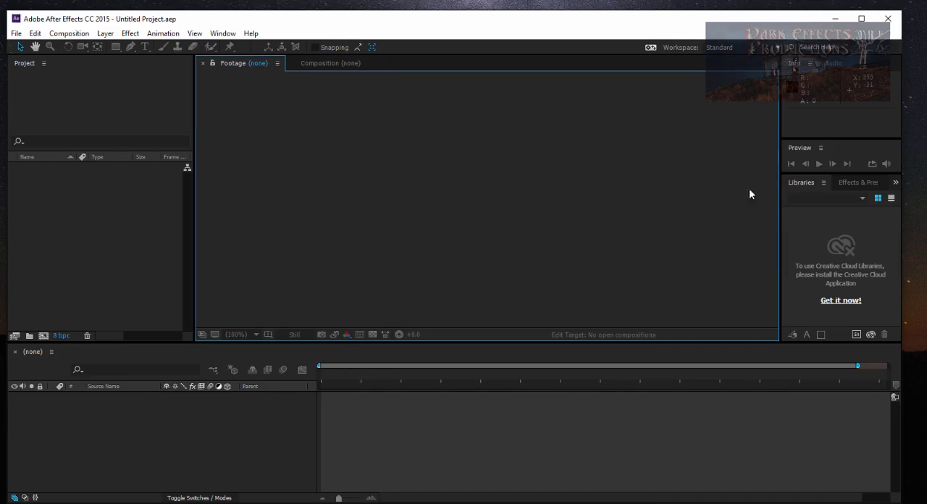